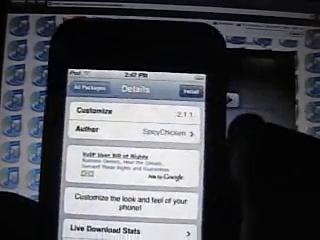
# Step: Start installing the Customize package, bringing up its confirmation screen with download and disk usage figures
pyautogui.click(290, 66)
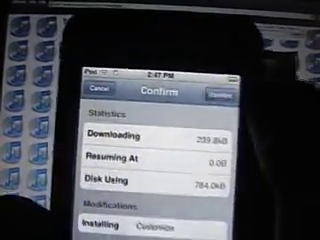